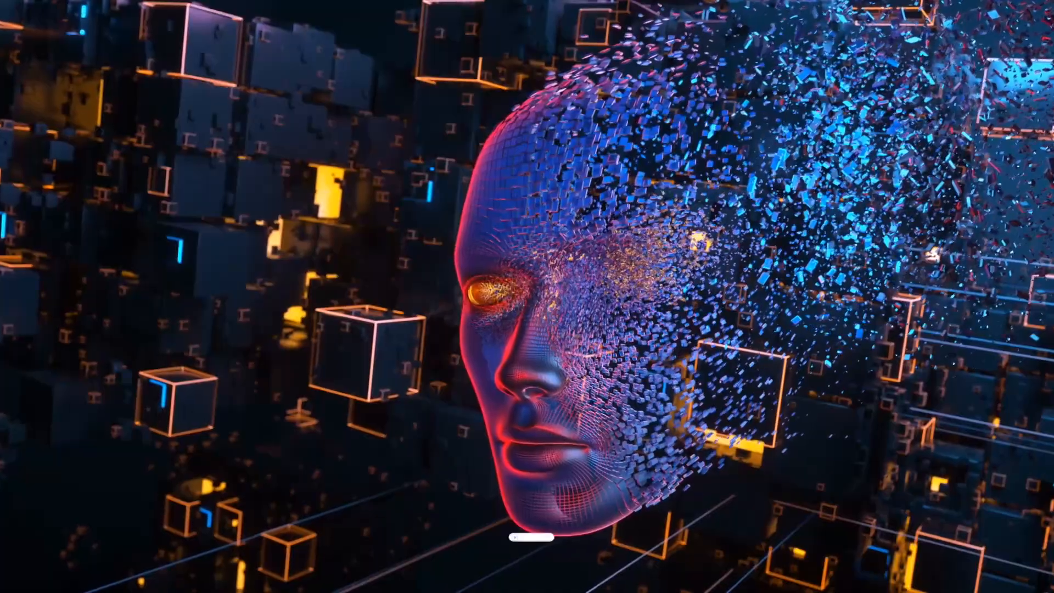
left_click(649, 538)
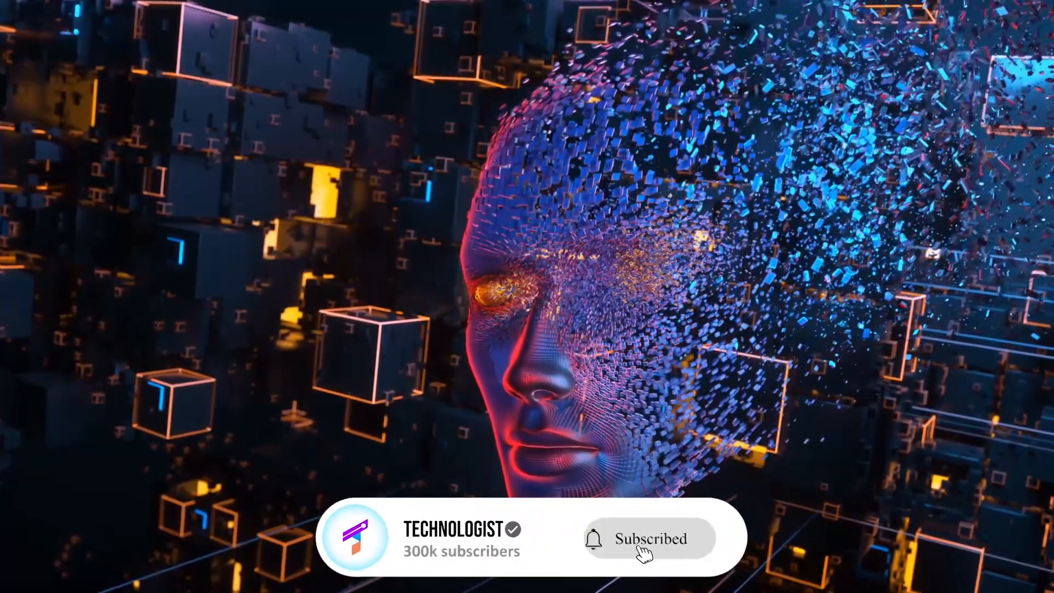